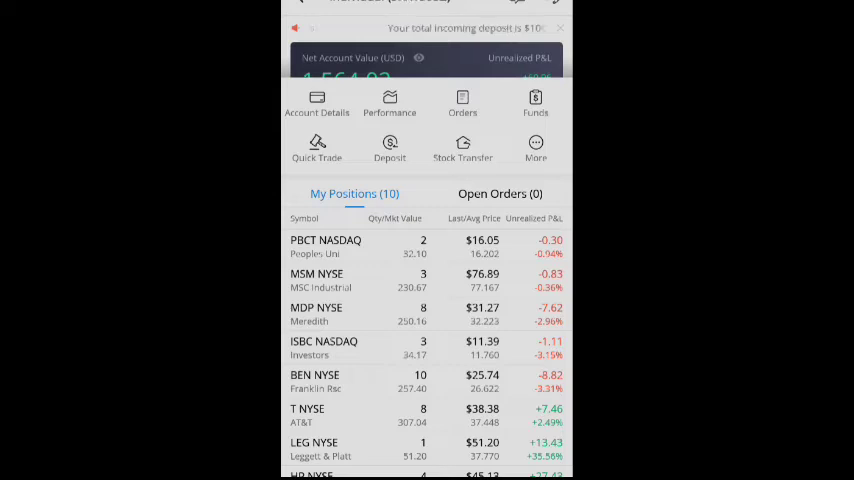
- Open the Peoples United (PBCT) quote page from the My Positions list
left_click(325, 246)
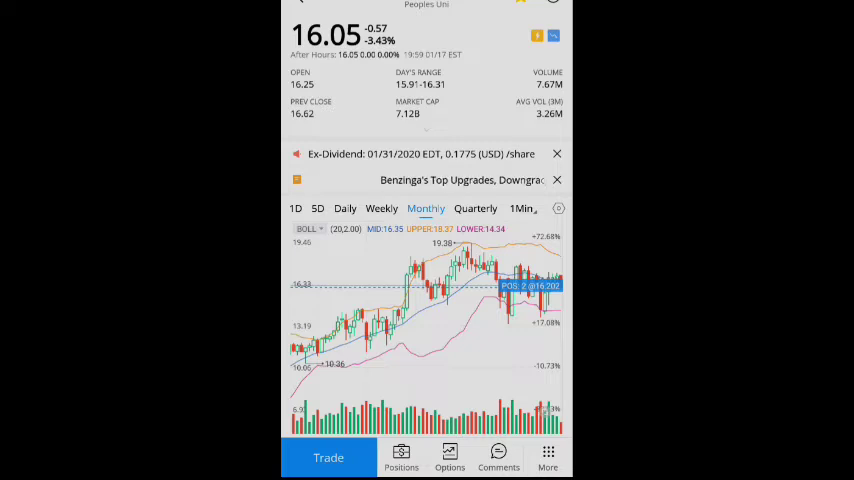
- Scroll PBCT's page through News, Analyst Price Target and EPS to its filled orders
scroll("down", 3)
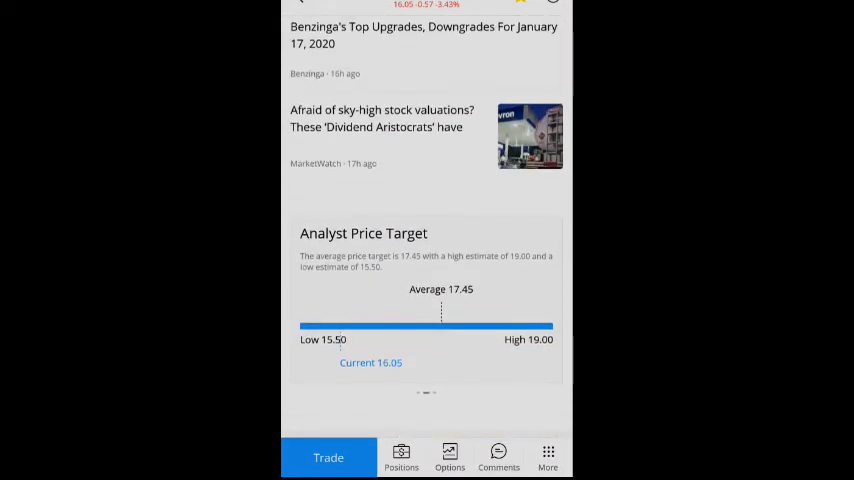
scroll("down", 3)
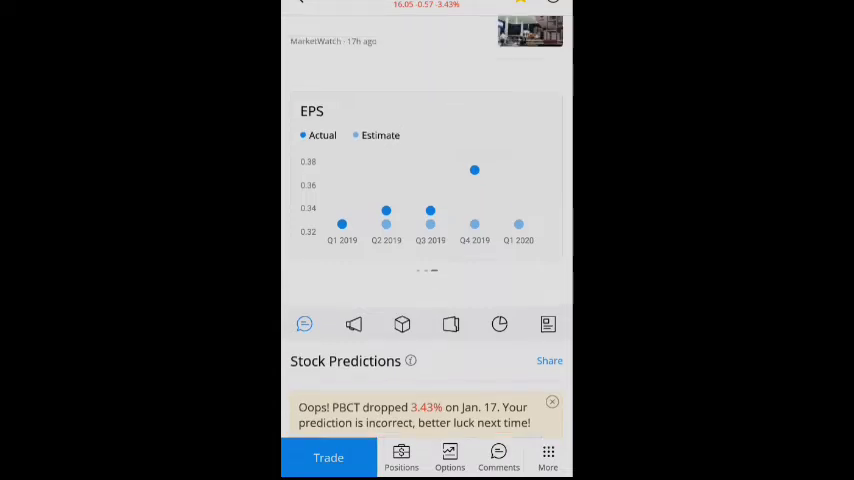
scroll("down", 3)
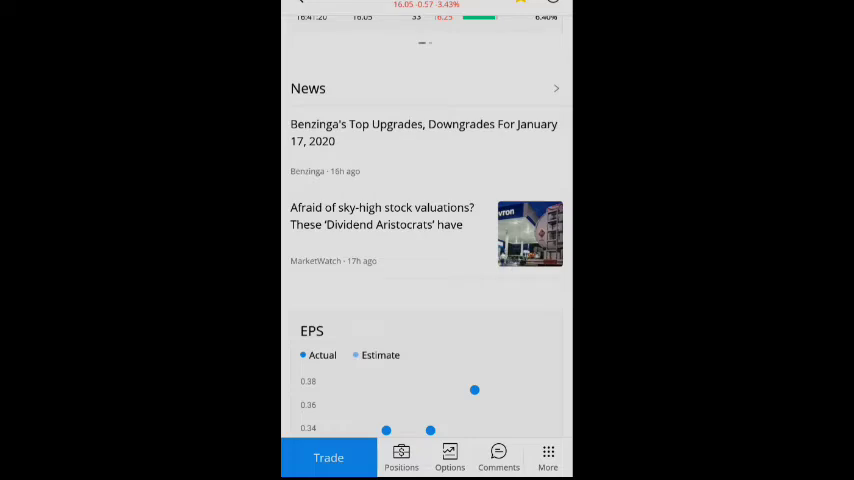
scroll("down", 3)
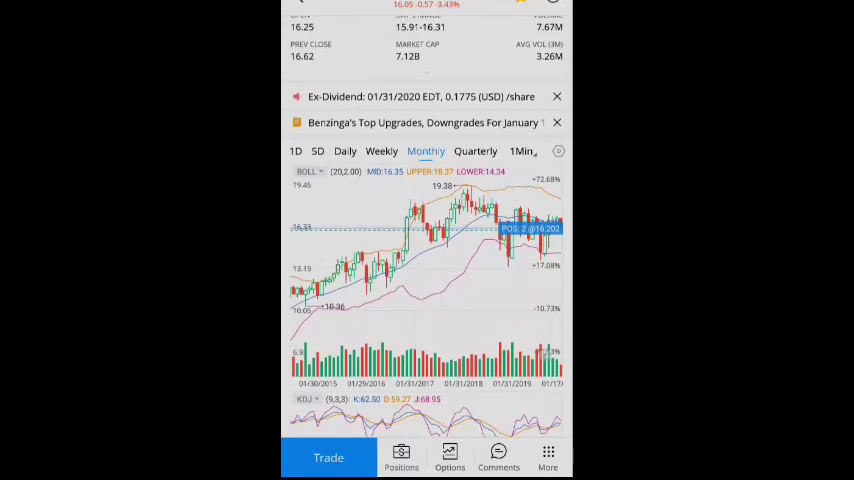
scroll("down", 3)
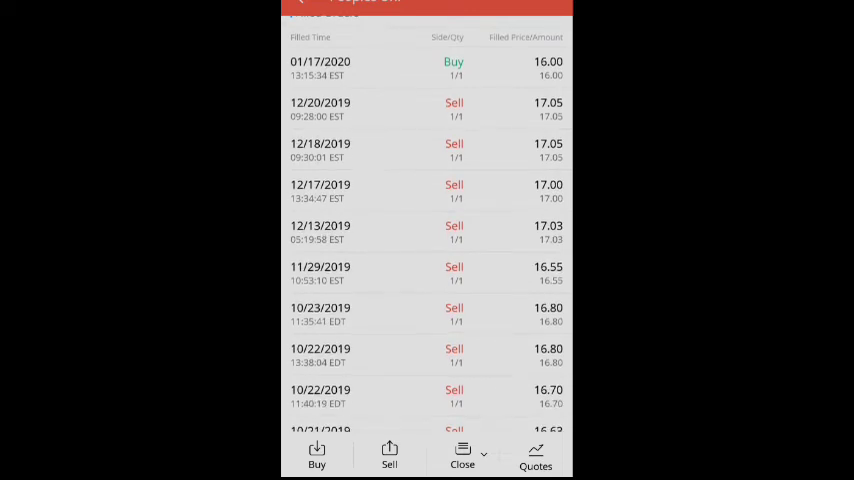
- Scroll PBCT's filled order history back to the July–August 2019 buys
scroll("down", 3)
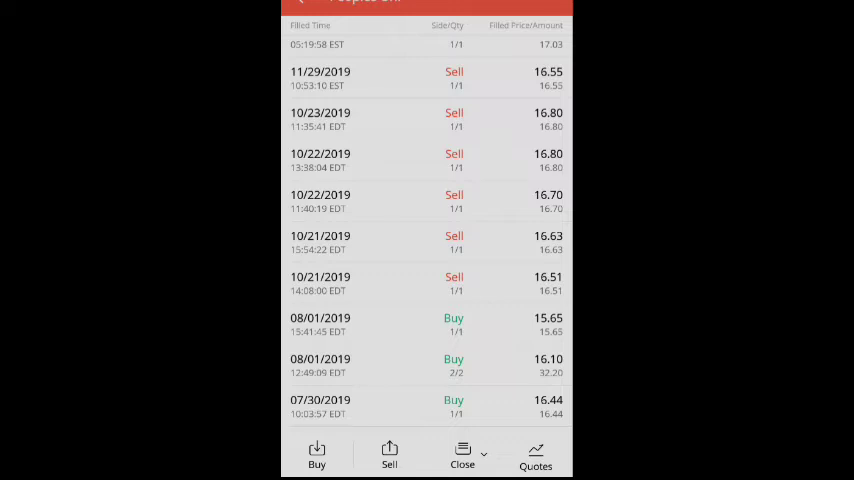
scroll("down", 3)
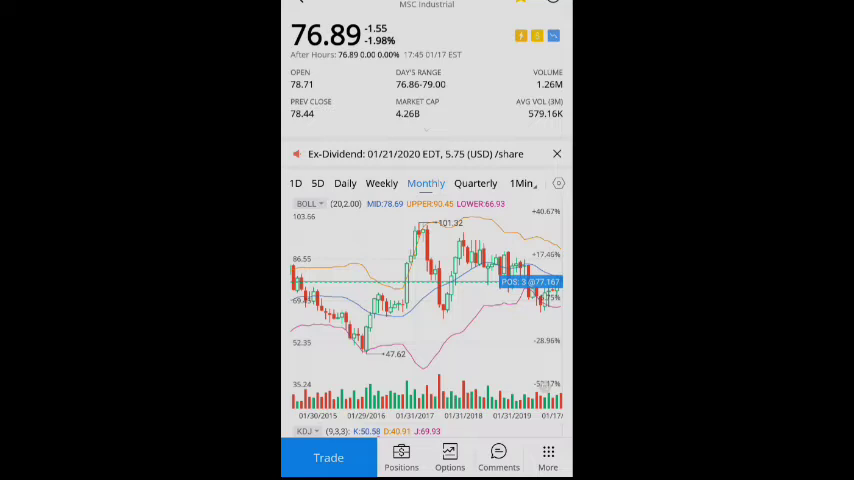
- Scroll MSM past Time & Sales, News, Hold rating and predictions to the company profile
scroll("down", 3)
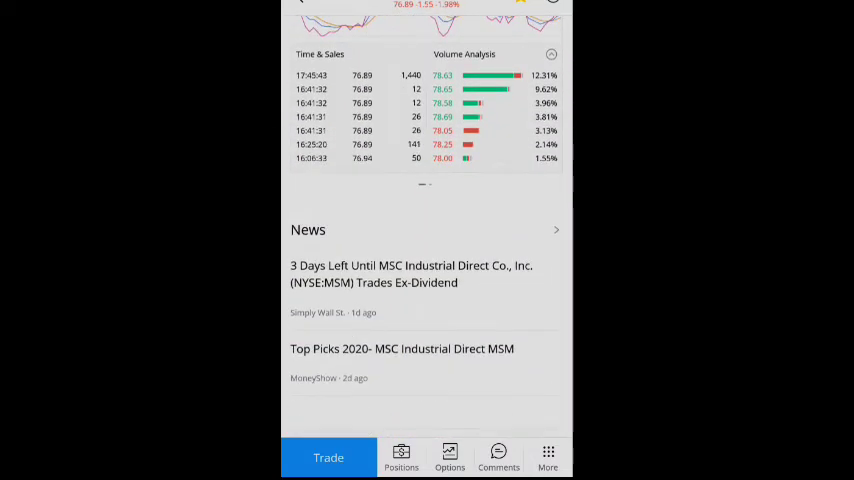
scroll("down", 3)
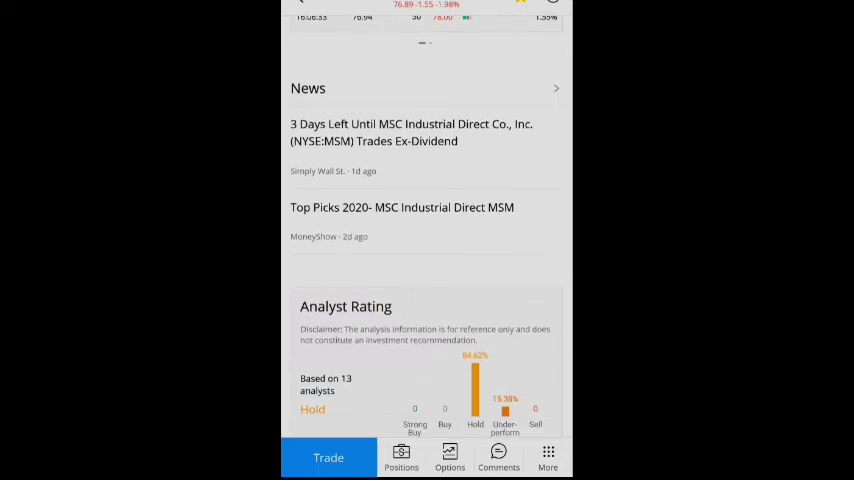
scroll("down", 3)
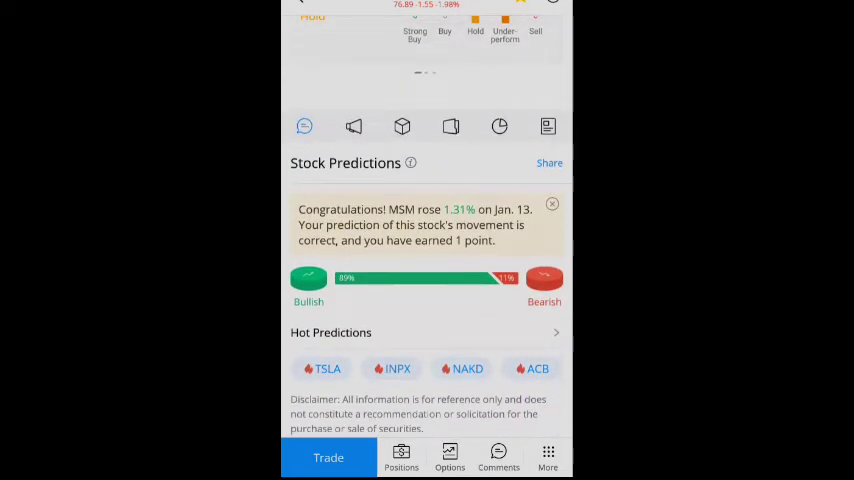
left_click(548, 126)
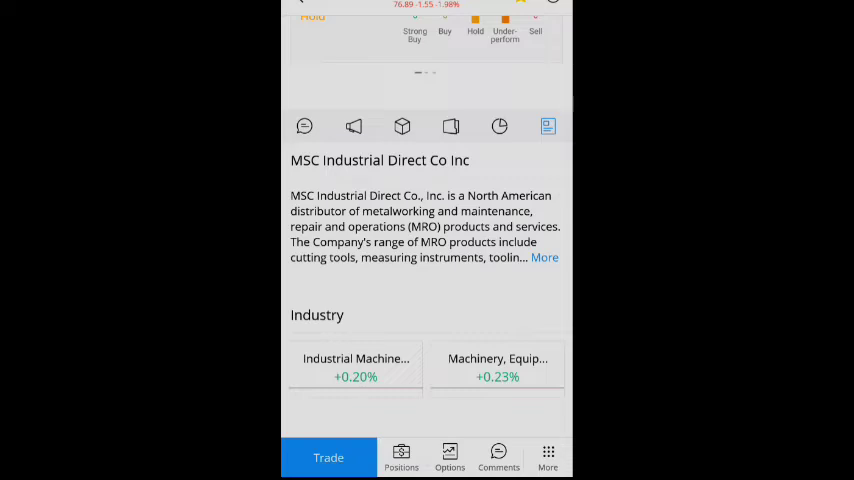
- Read MSC Industrial's expanded description and show institutional holdings (353 institutions, 79.97%)
left_click(544, 257)
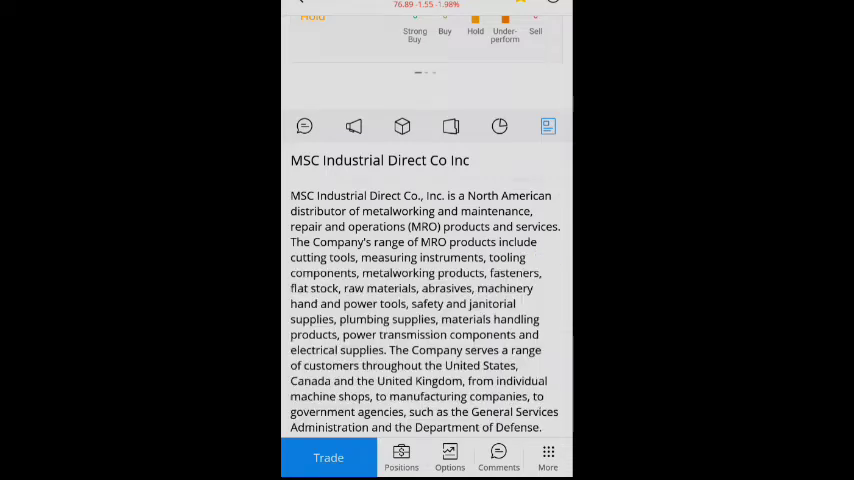
scroll("down", 3)
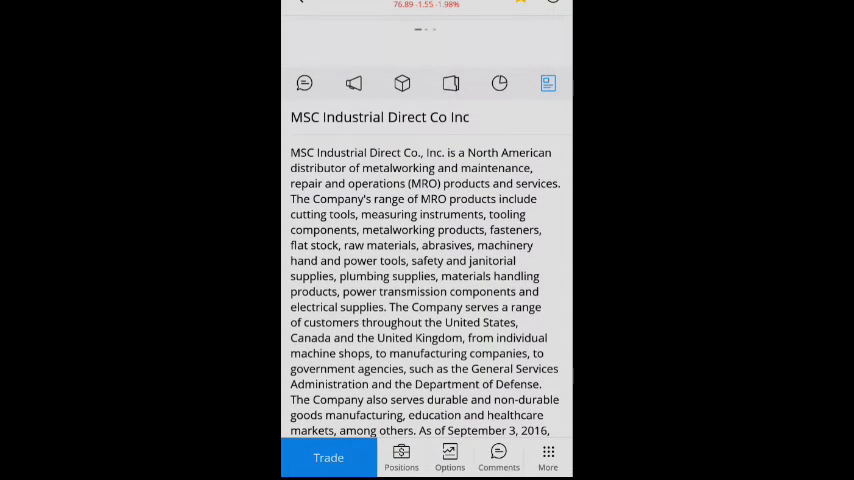
left_click(499, 83)
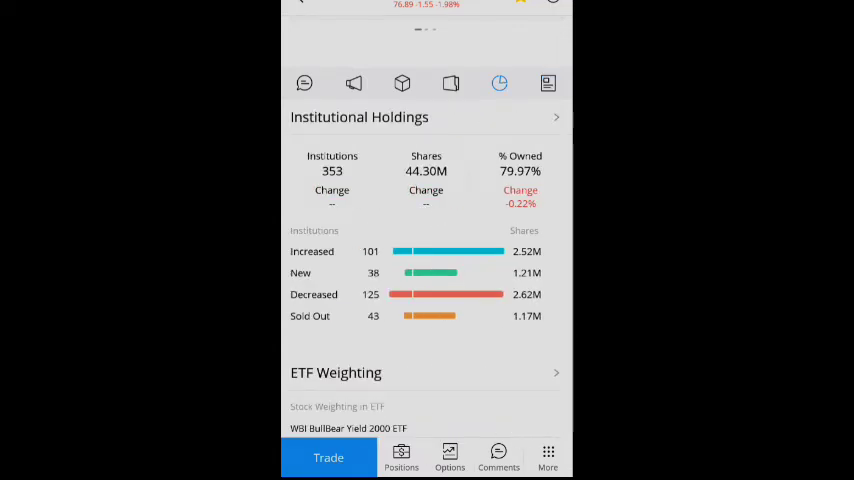
- Scroll through MSM's ETF weightings to the EPS earnings forecasts (2020 Q2 at 1.01)
scroll("down", 3)
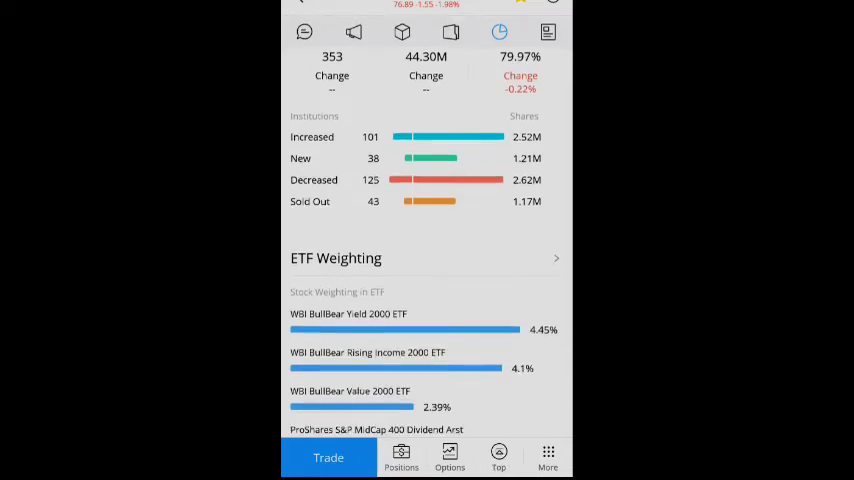
scroll("down", 3)
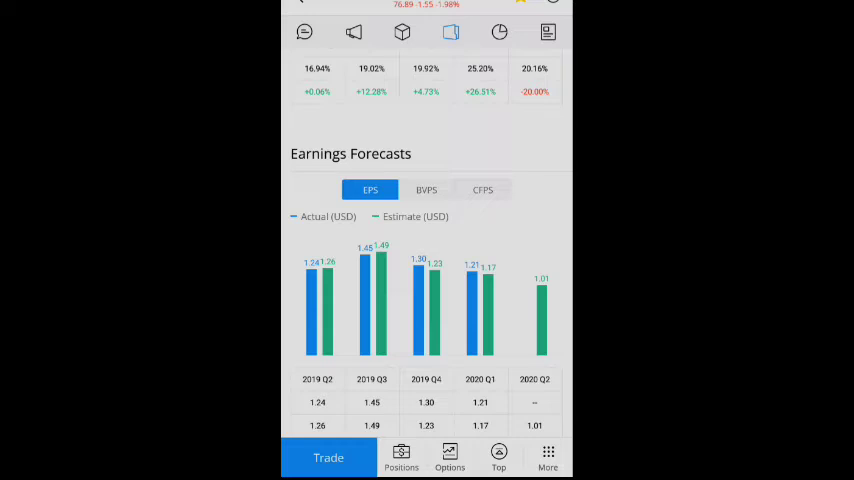
- Switch MSC Industrial's income statement chart to Revenue, then Operating Income
scroll("down", 3)
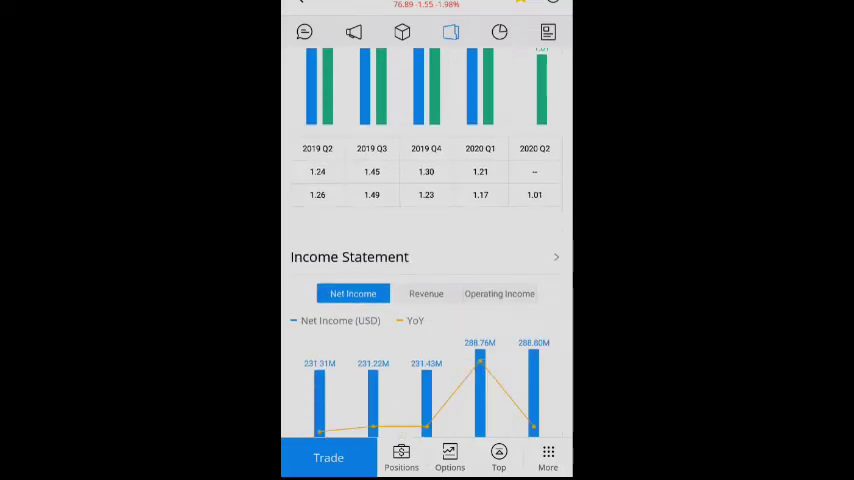
left_click(426, 293)
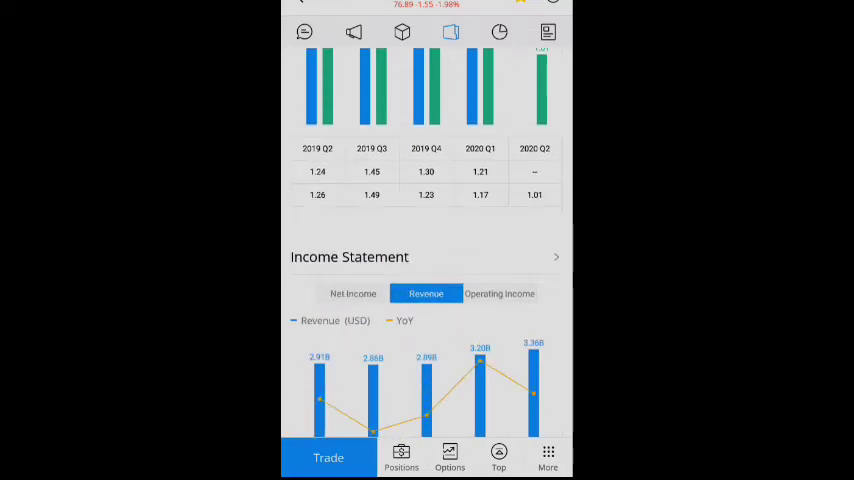
left_click(499, 293)
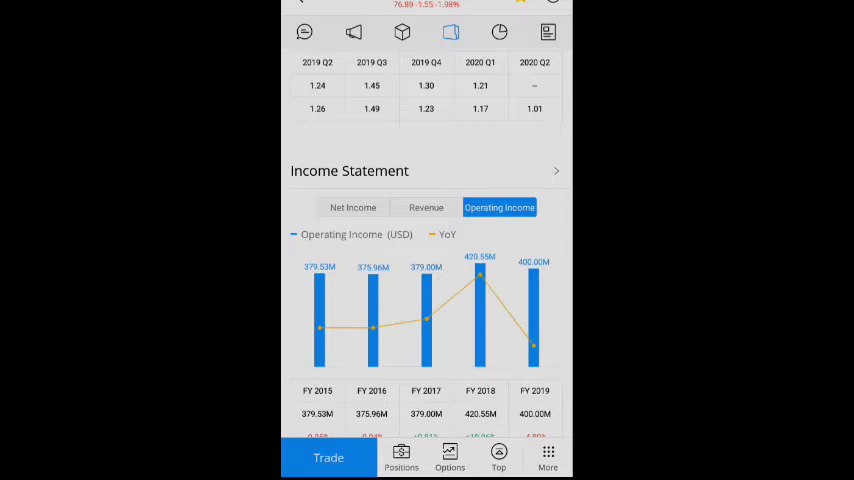
- Compare investing and financing cash flows for FY 2015–2019, then revisit the EPS chart
scroll("down", 3)
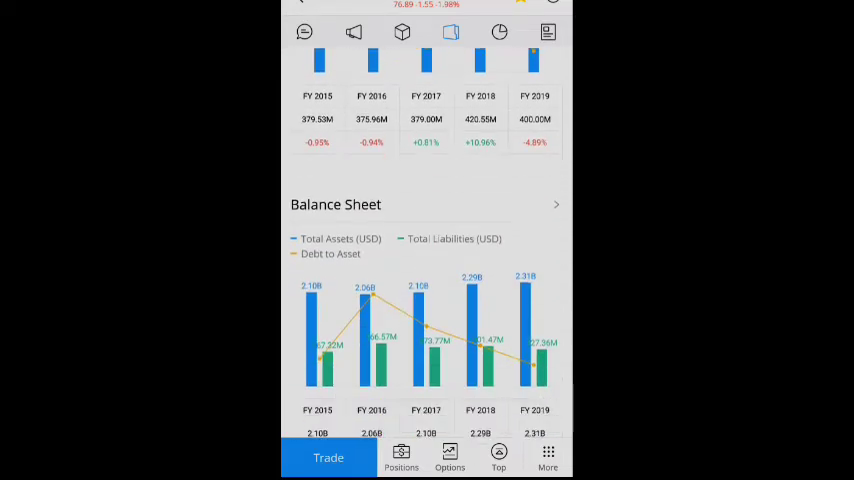
scroll("down", 3)
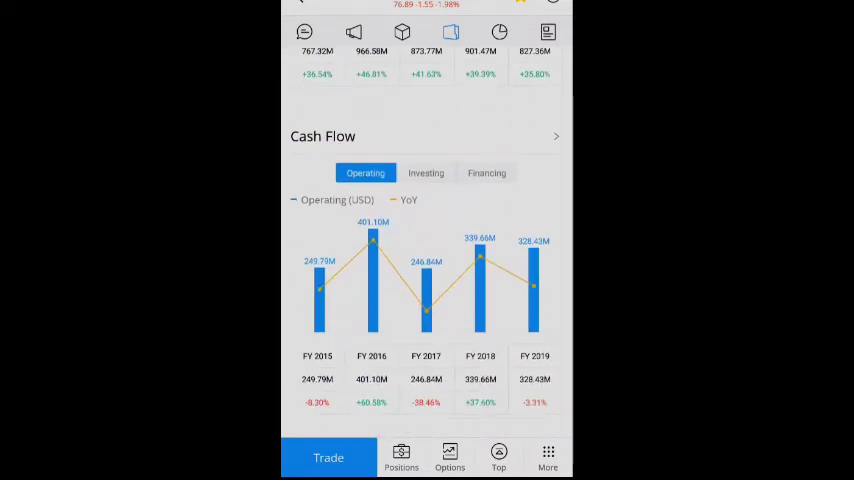
left_click(426, 172)
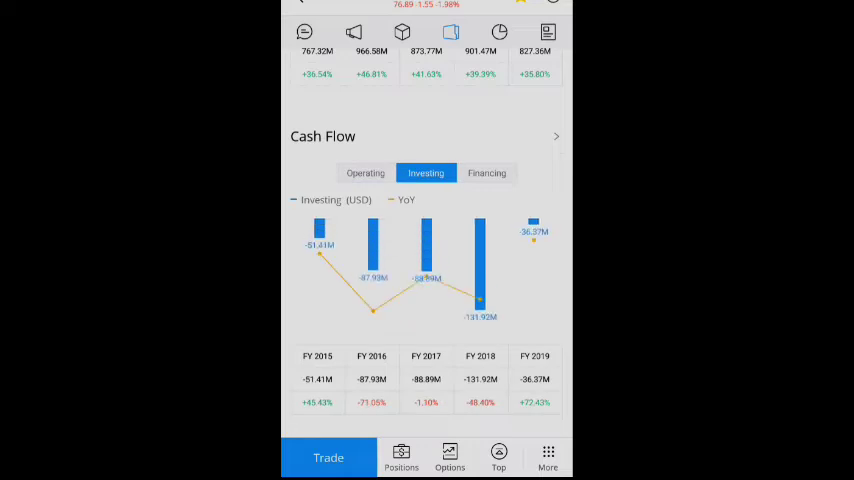
left_click(487, 173)
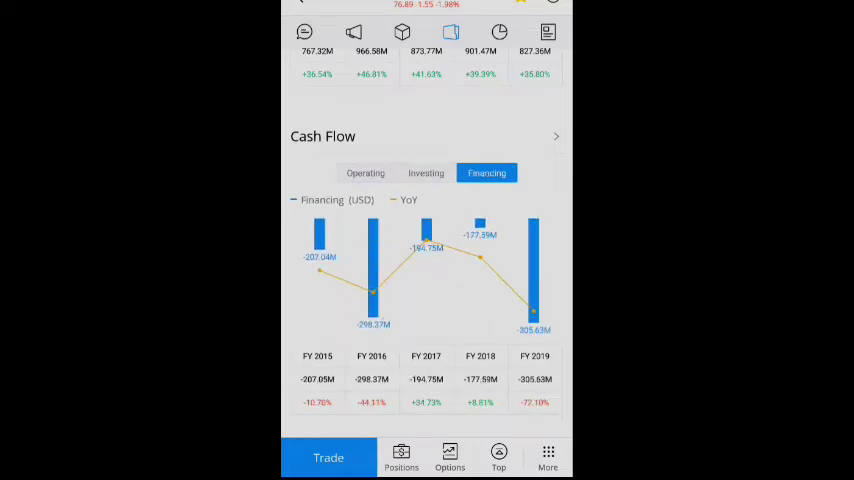
scroll("up", 3)
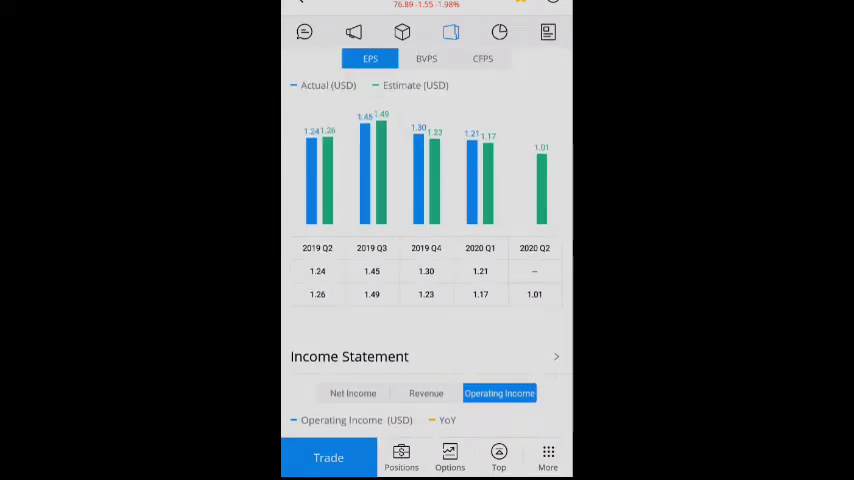
scroll("down", 3)
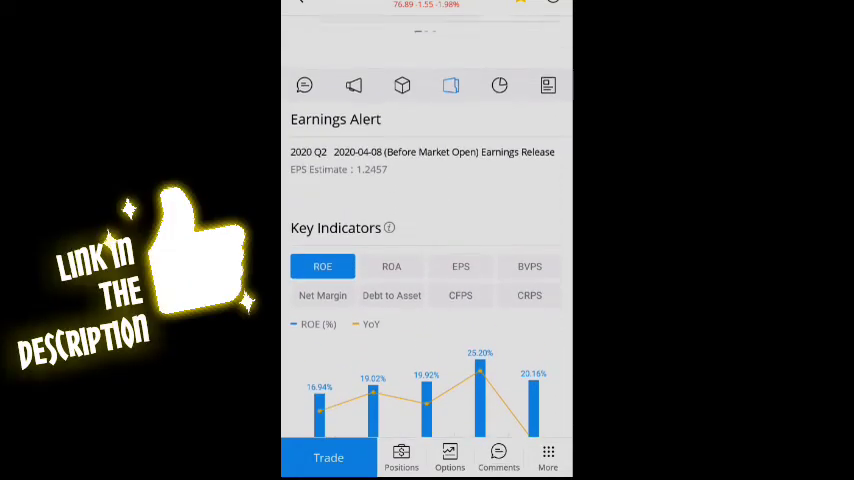
- Leave MSC Industrial's page and return to the ten-holding positions list
scroll("down", 3)
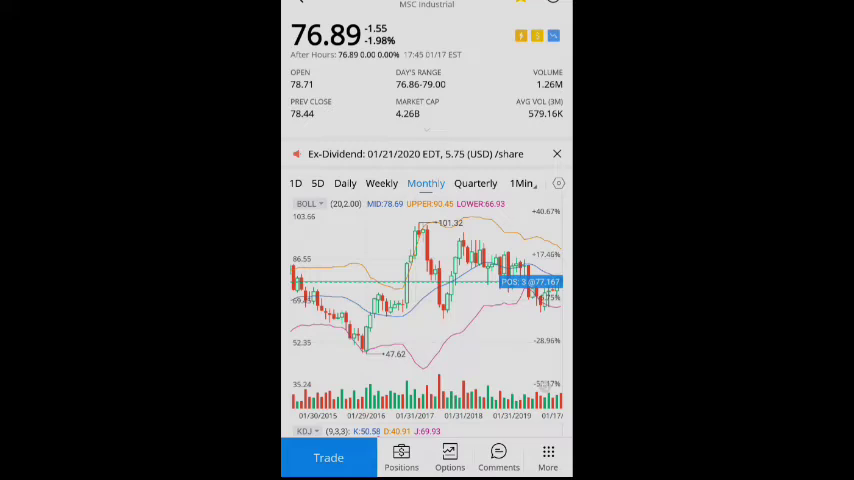
left_click(401, 457)
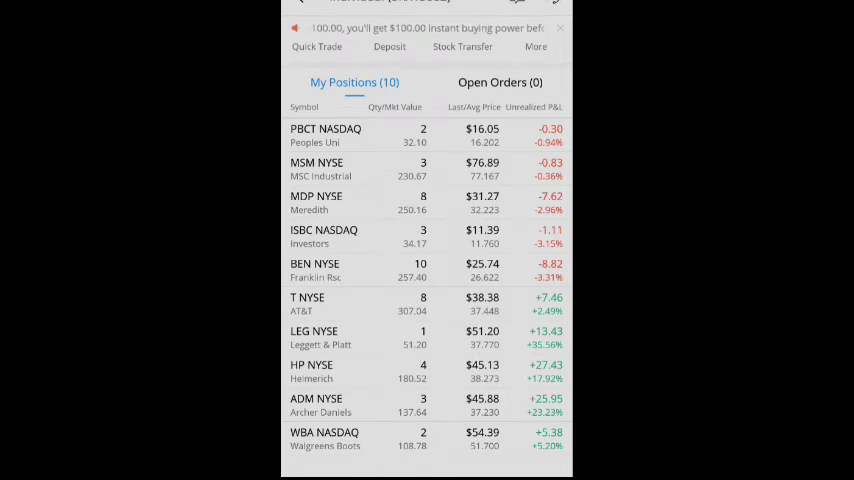
left_click(316, 202)
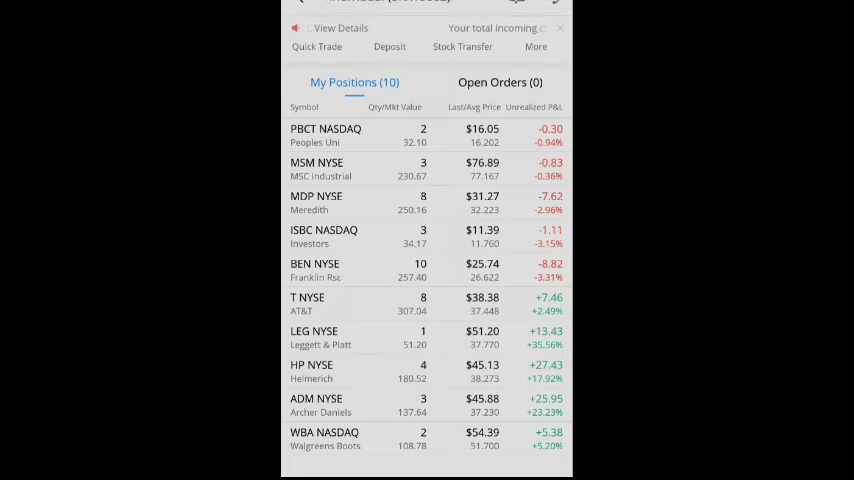
- Open the Investors (ISBC) stock detail page from My Positions
left_click(324, 236)
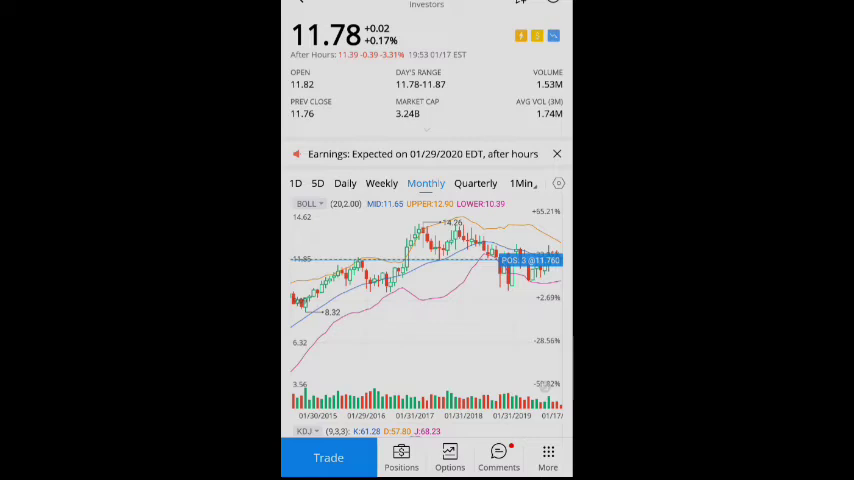
- Scroll ISBC's Time & Sales and Comments, then show the Investors Bancorp profile
scroll("down", 3)
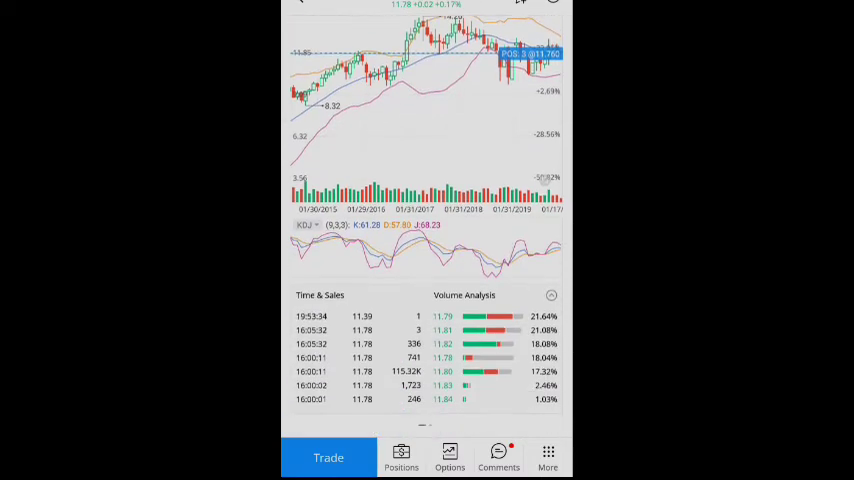
scroll("down", 3)
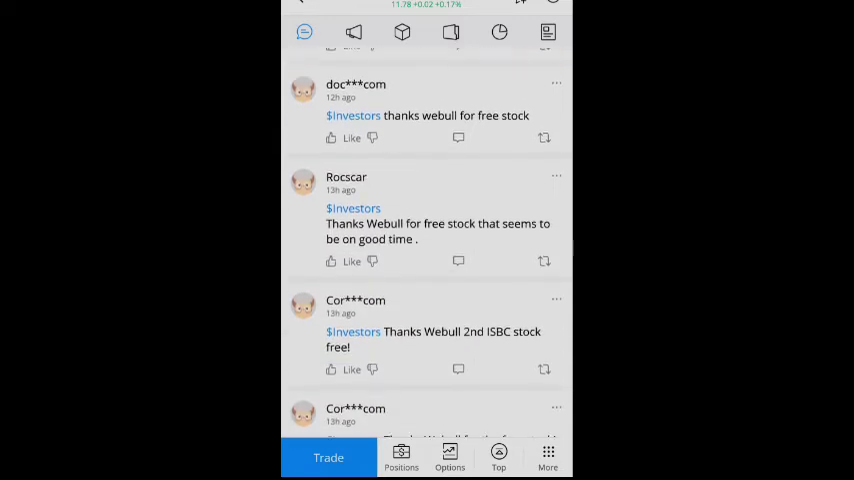
scroll("down", 3)
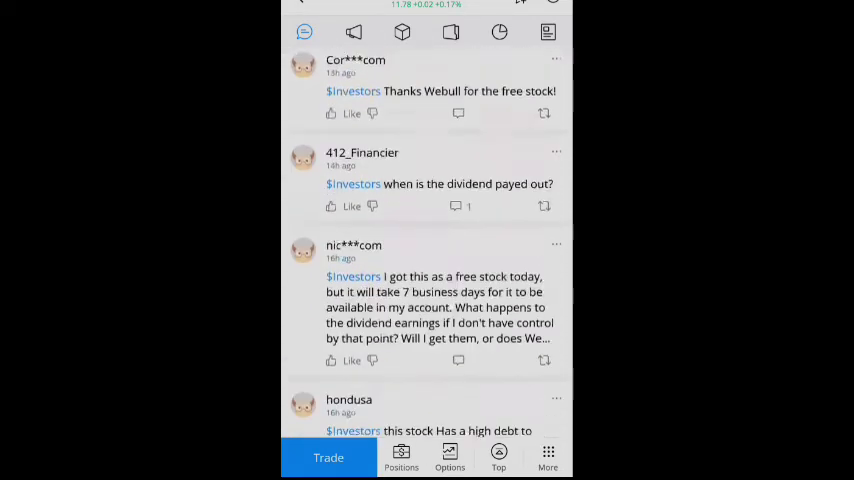
left_click(547, 32)
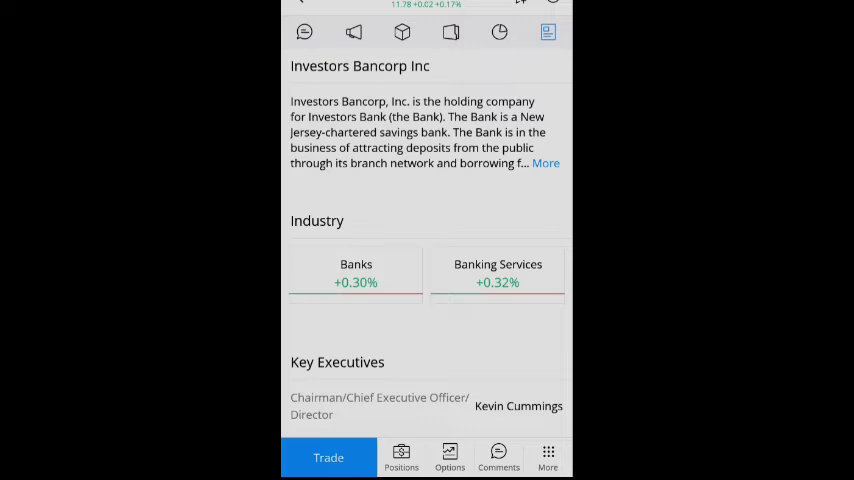
left_click(546, 163)
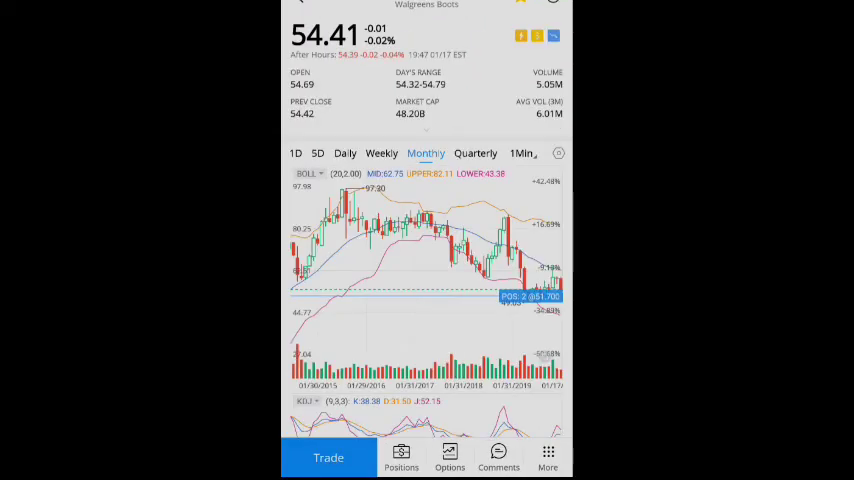
- Scroll the WBA page down to its dividend history of payouts from 2017 to 2019
scroll("down", 3)
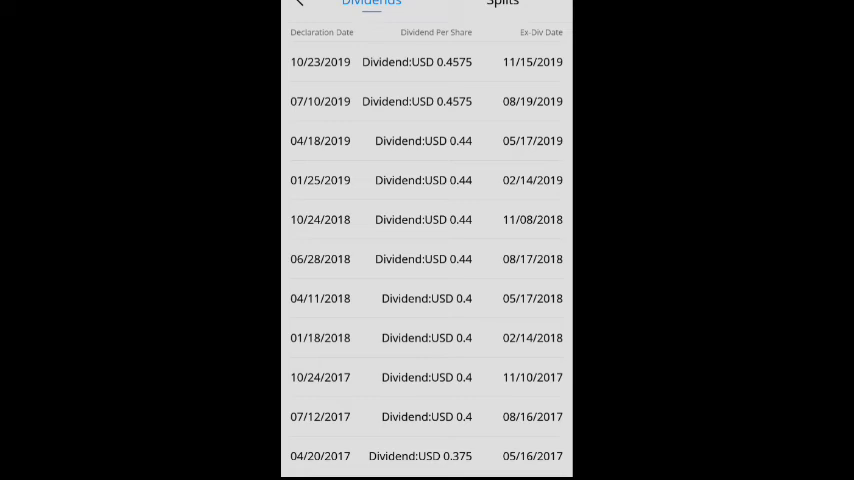
- Scroll through next week's ex-dividend calendar listing Lowes, Main Street Cap and MSC Industrial
scroll("down", 3)
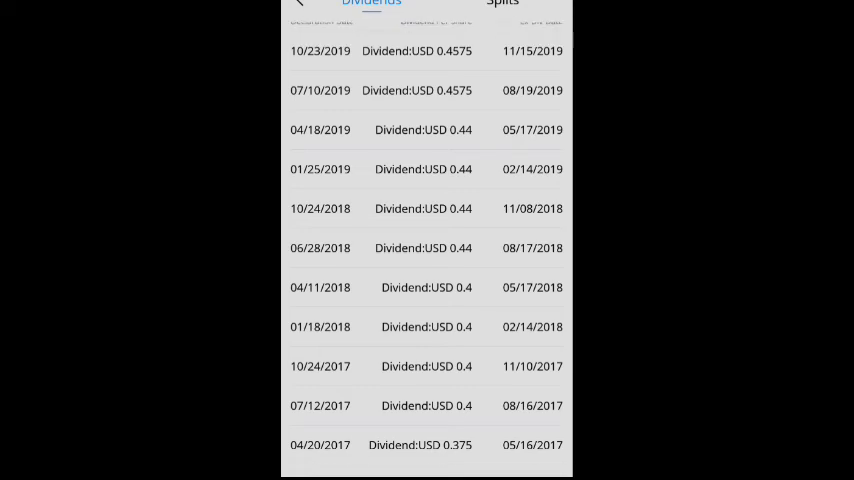
scroll("down", 3)
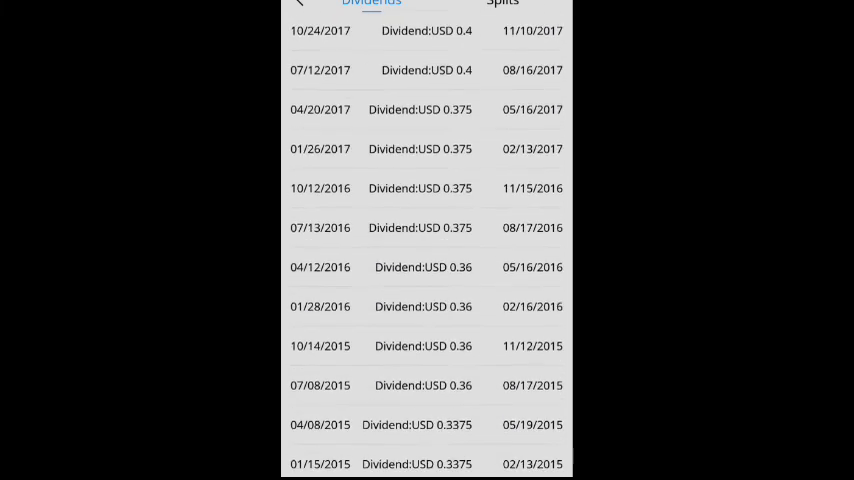
scroll("up", 3)
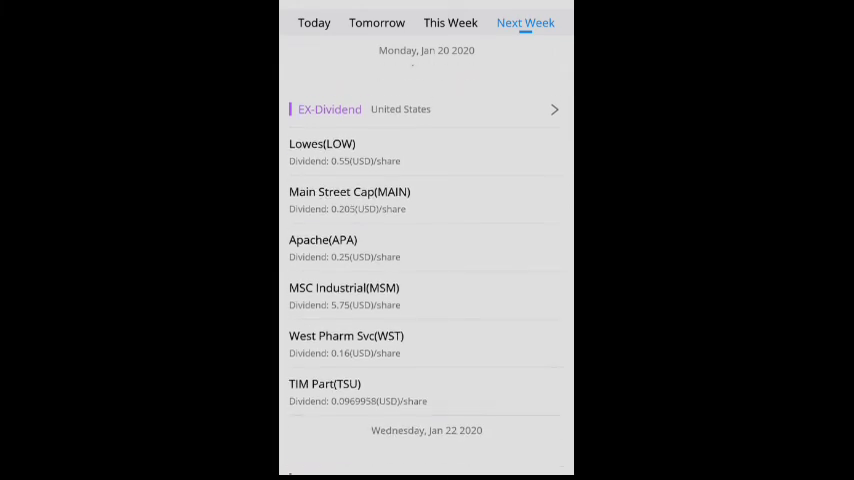
scroll("down", 3)
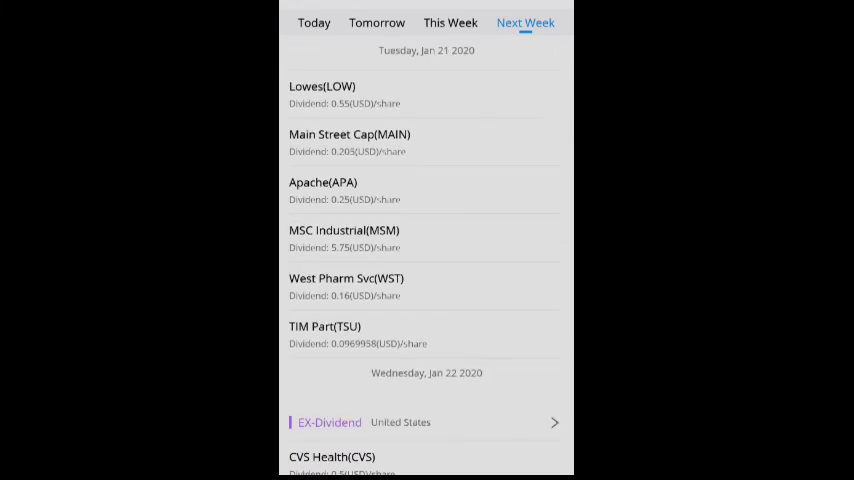
scroll("down", 3)
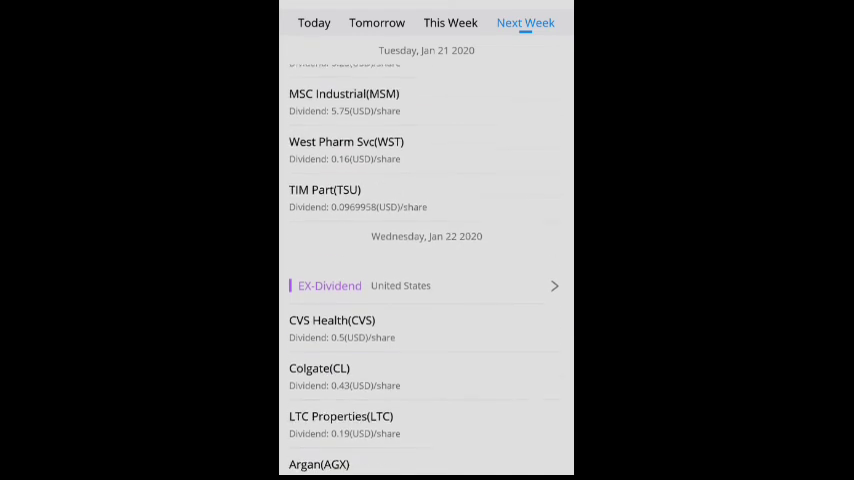
scroll("down", 3)
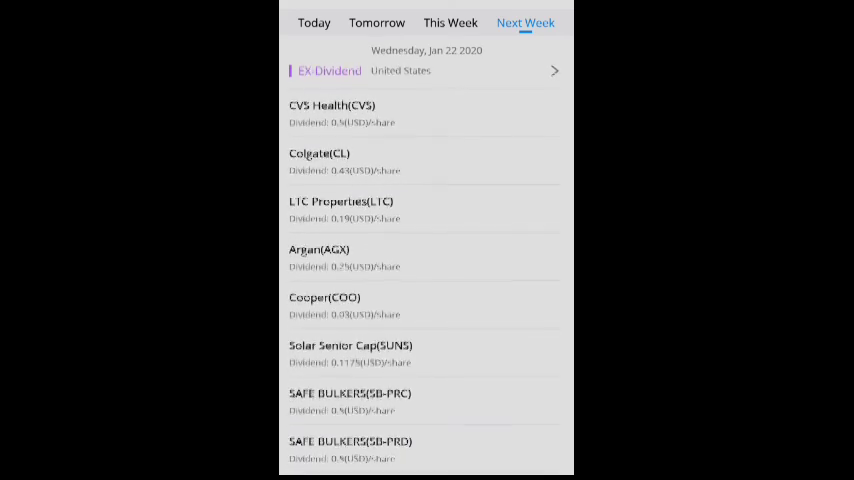
scroll("down", 3)
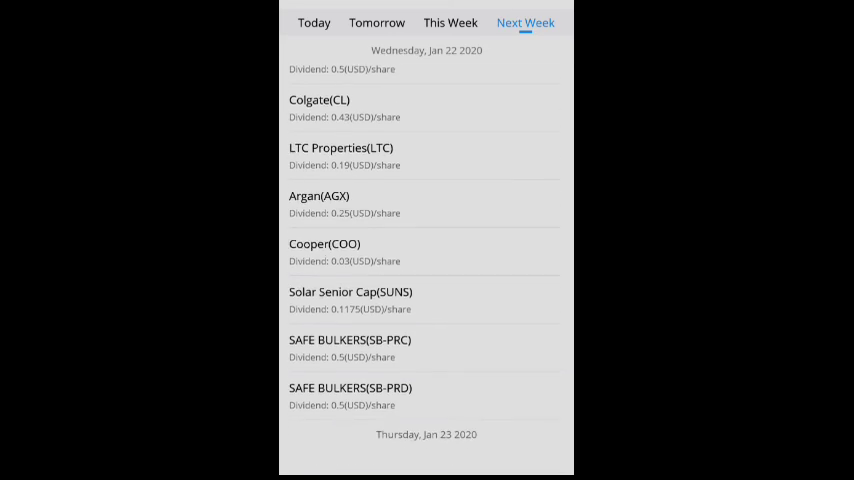